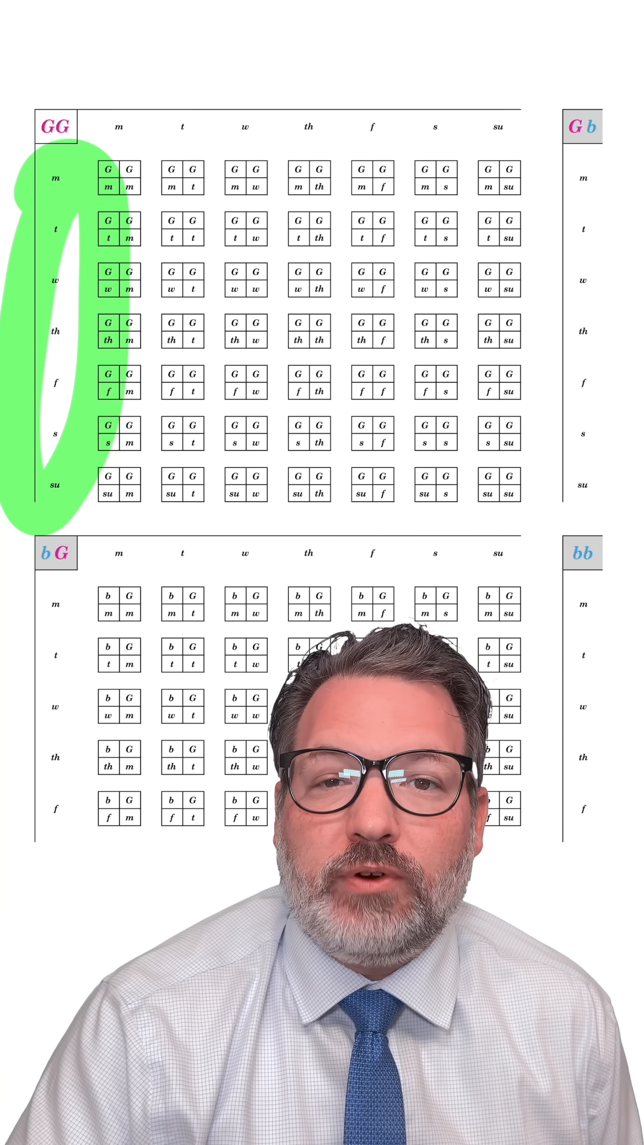
pyautogui.scroll(-3)
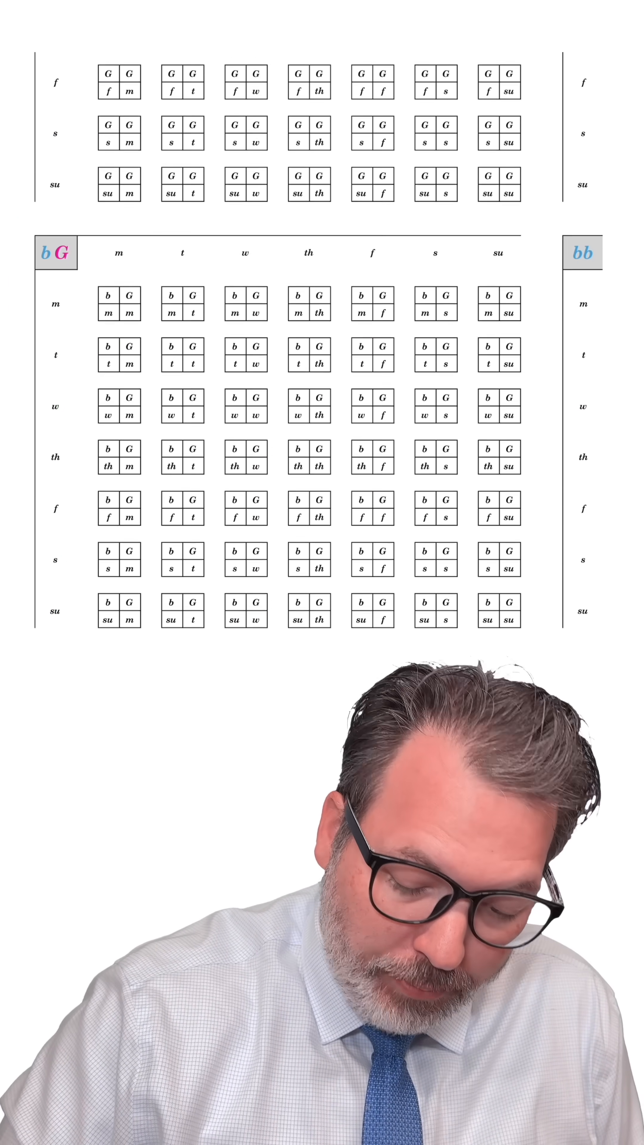